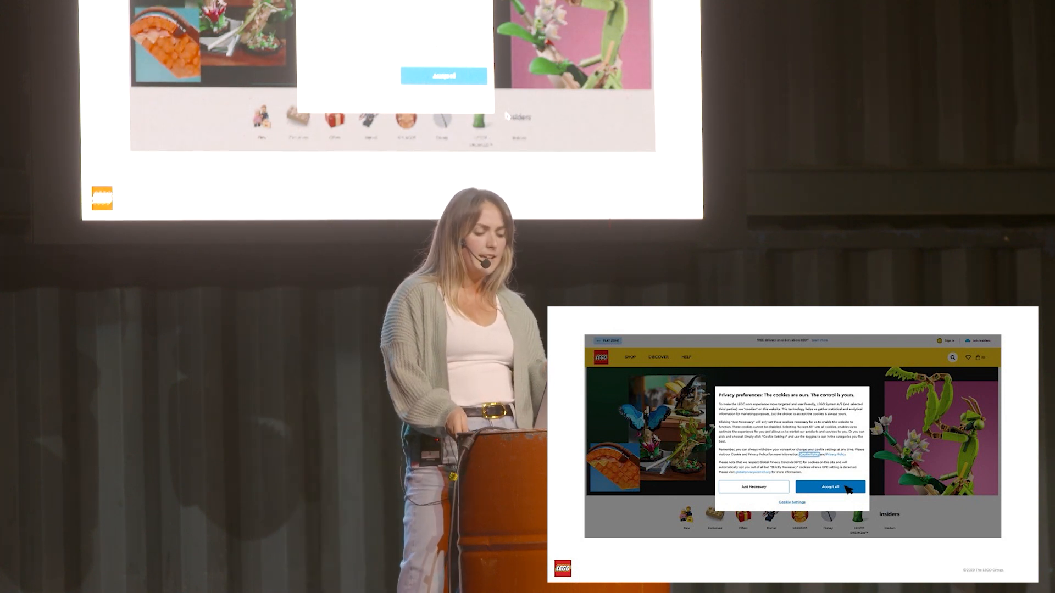
Bring up serverless.yml showing the technology, energy and healthcare handlers and the FirehoseRole resource.
{"action": "left_click", "coordinate": [829, 487]}
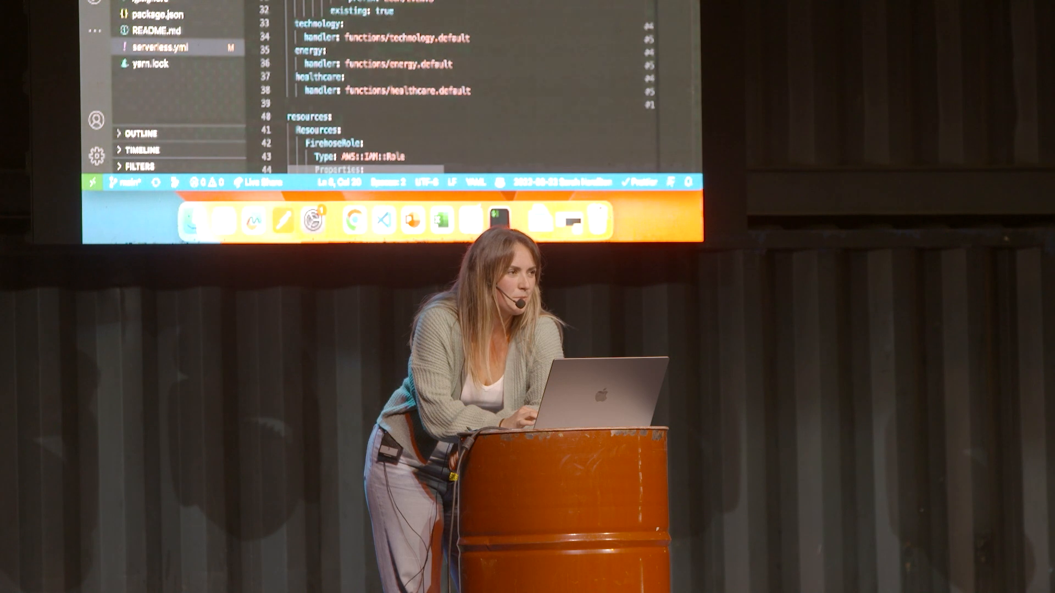
{"action": "scroll", "scroll_direction": "up", "scroll_amount": 3}
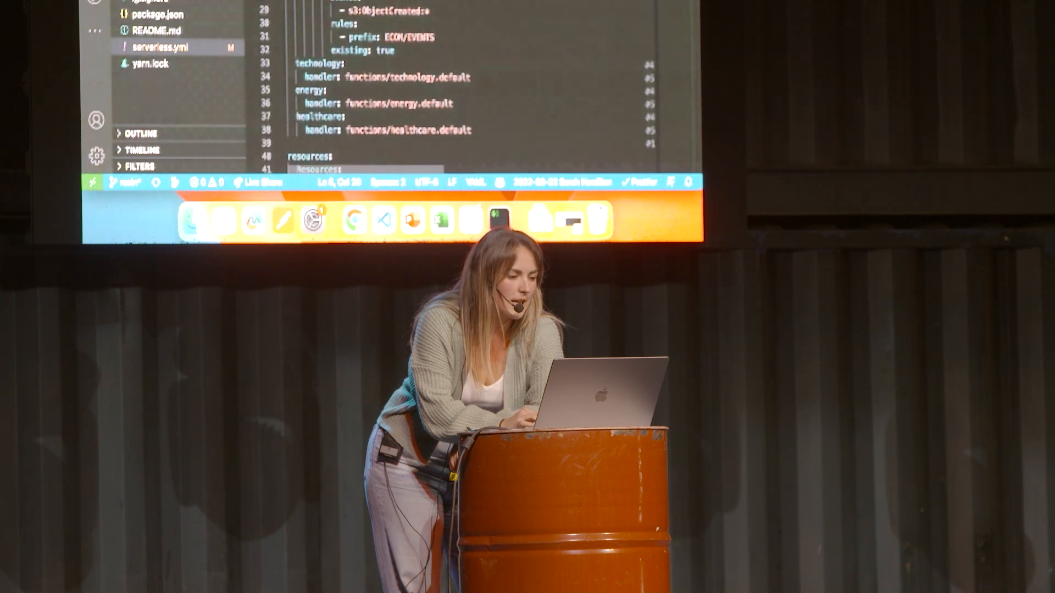
{"action": "scroll", "scroll_direction": "down", "scroll_amount": 3}
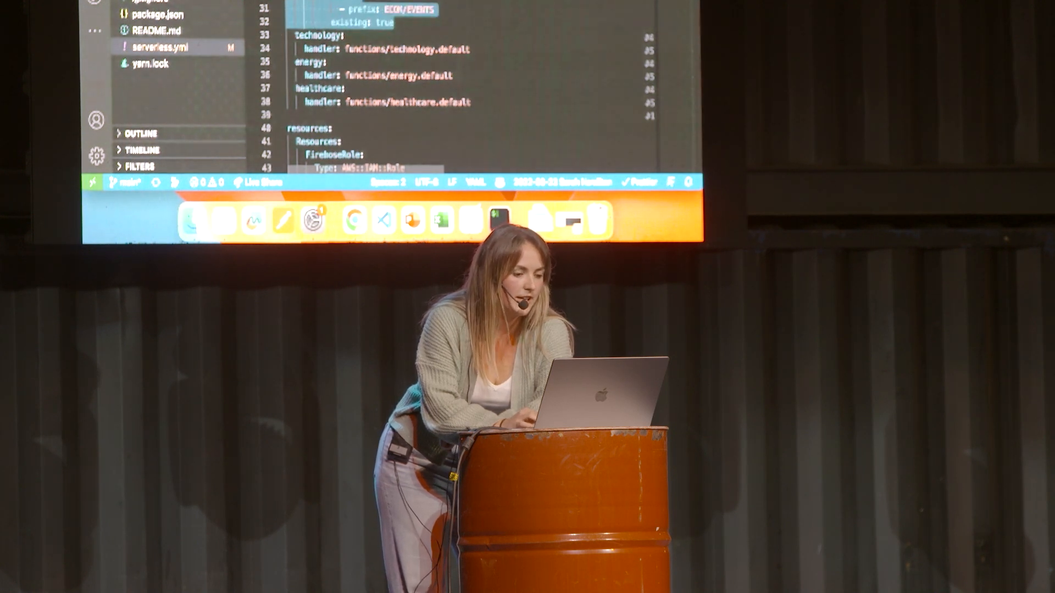
{"action": "scroll", "scroll_direction": "down", "scroll_amount": 3}
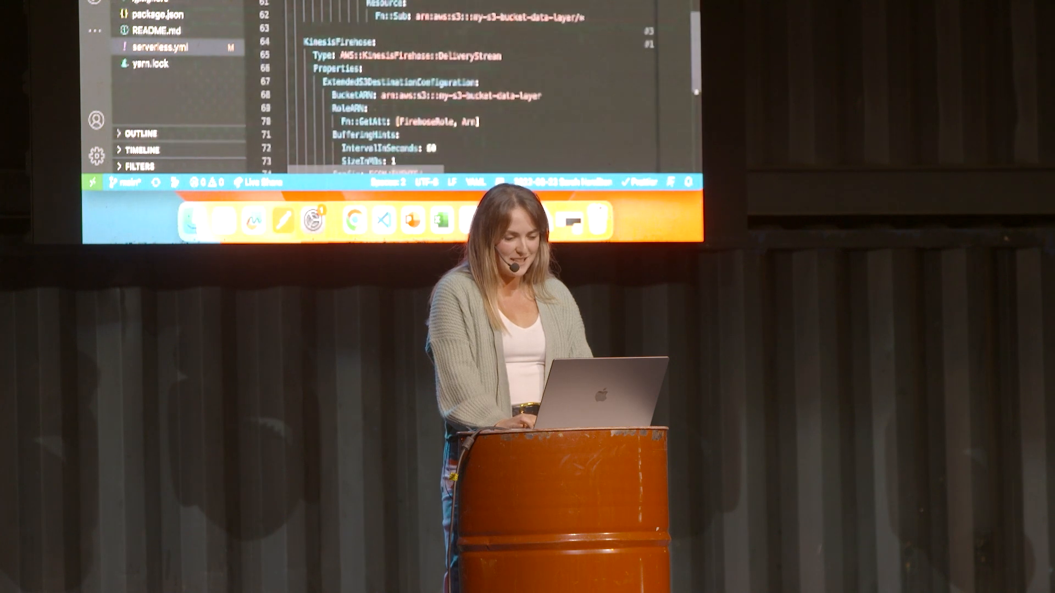
{"action": "scroll", "scroll_direction": "down", "scroll_amount": 3}
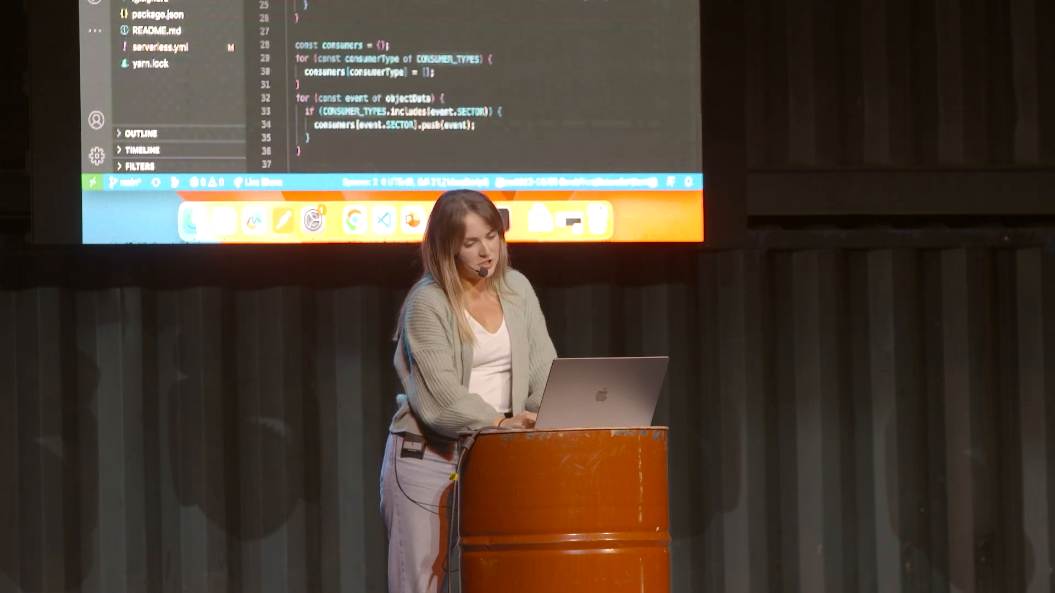
Scroll the handler file up to the consumers loop grouping events by CONSUMER_TYPES and SECTOR.
{"action": "scroll", "scroll_direction": "up", "scroll_amount": 3}
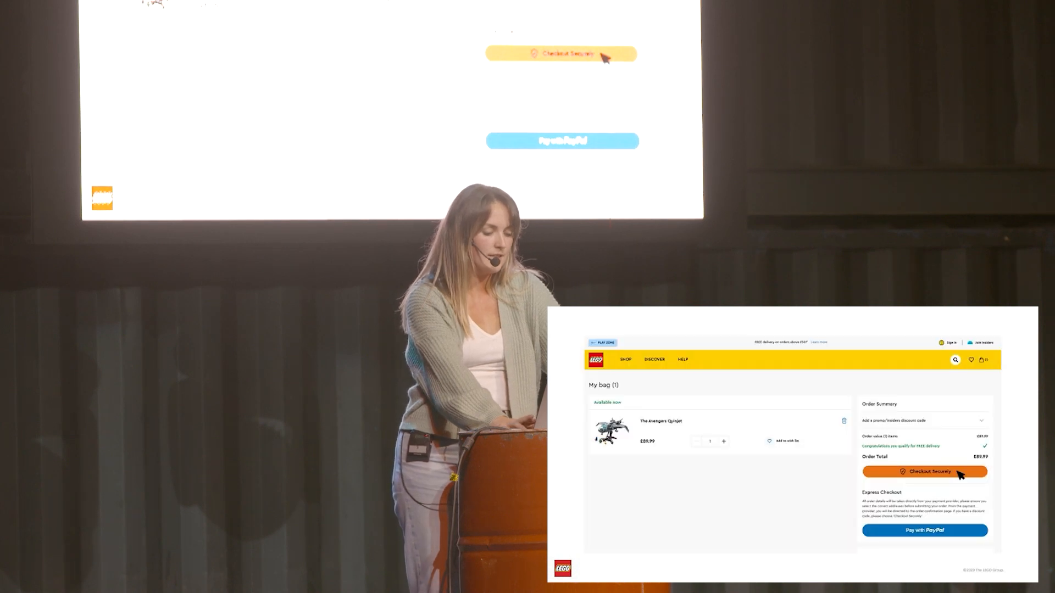
Advance the slides to the LEGO shopping bag checkout screenshot.
{"action": "left_click", "coordinate": [924, 471]}
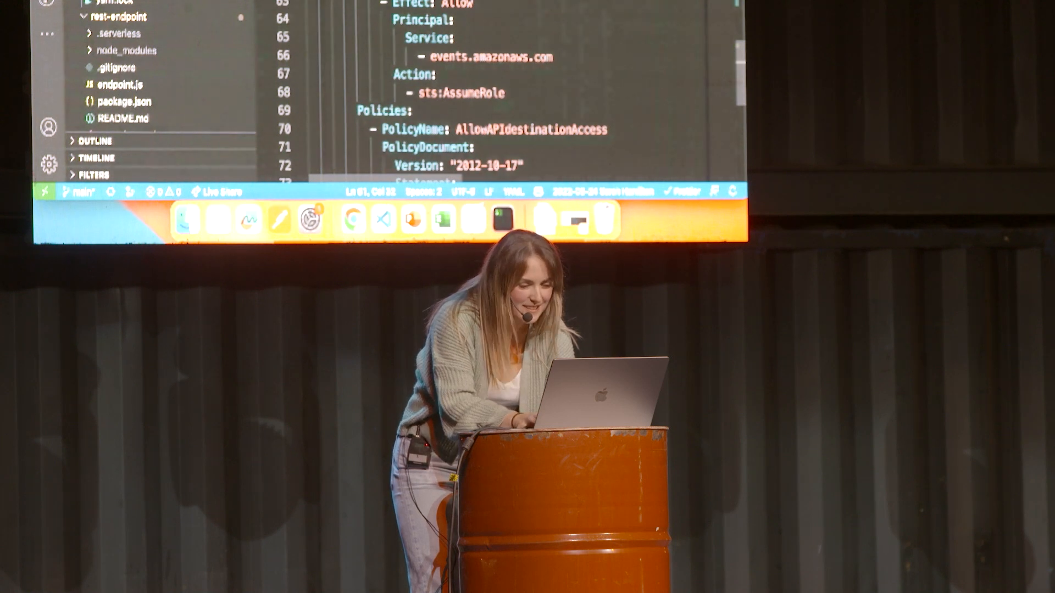
{"action": "scroll", "scroll_direction": "down", "scroll_amount": 3}
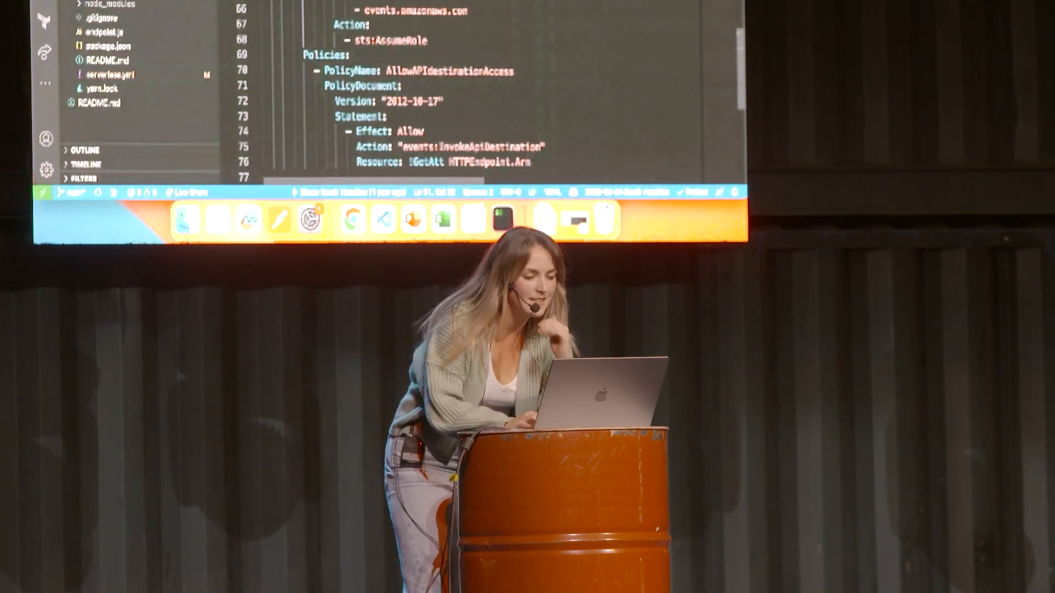
{"action": "scroll", "scroll_direction": "up", "scroll_amount": 3}
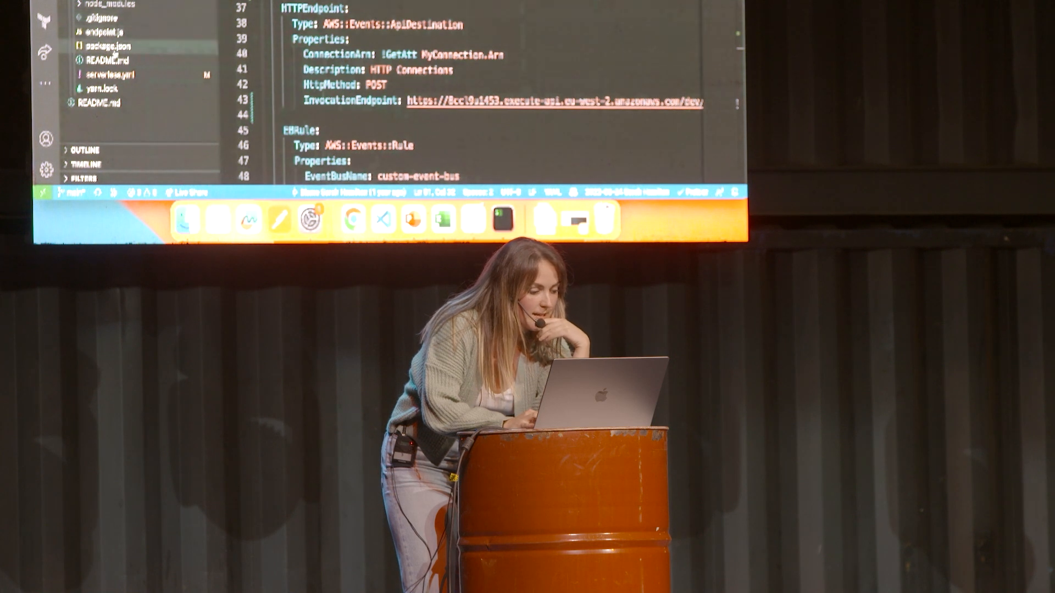
{"action": "left_click", "coordinate": [108, 74]}
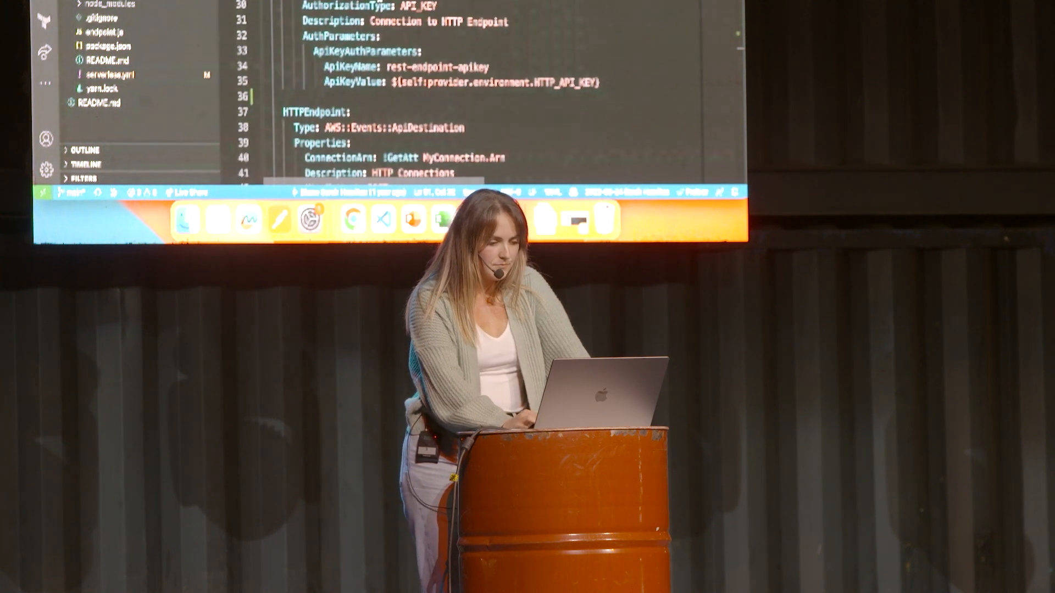
{"action": "scroll", "scroll_direction": "up", "scroll_amount": 3}
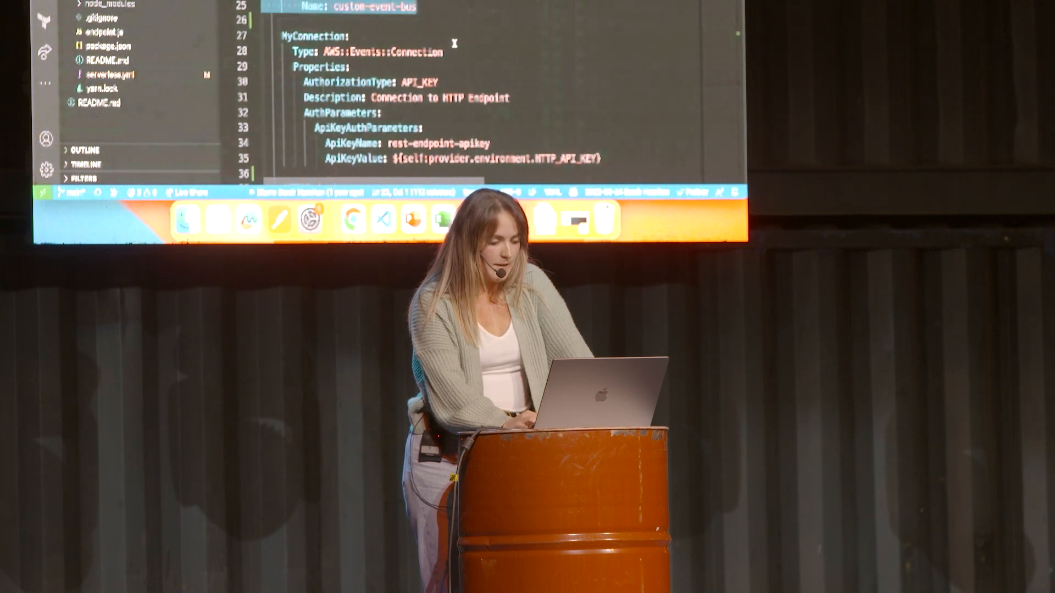
{"action": "scroll", "scroll_direction": "down", "scroll_amount": 3}
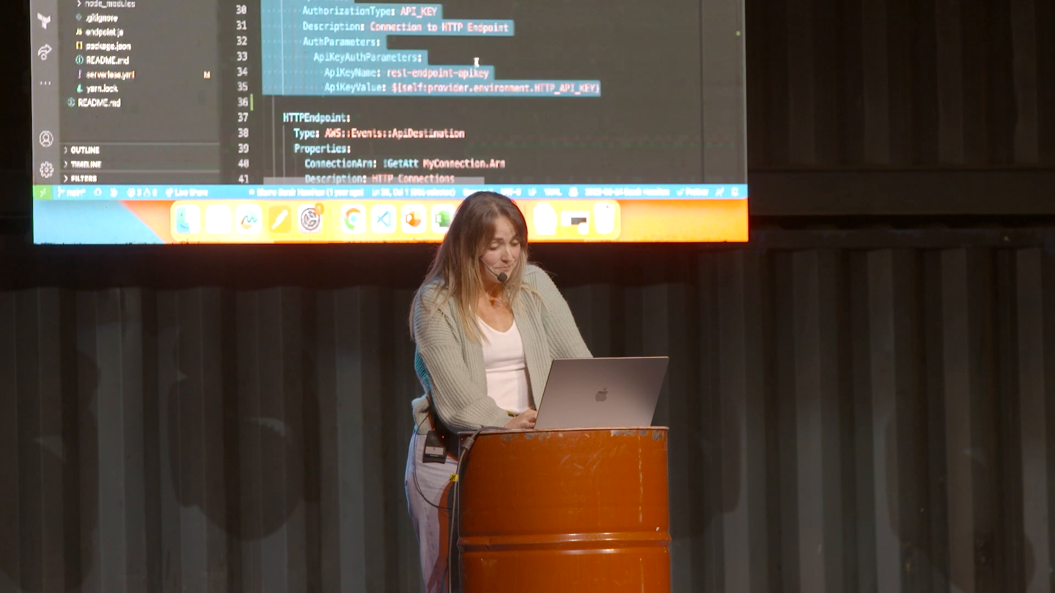
{"action": "scroll", "scroll_direction": "down", "scroll_amount": 3}
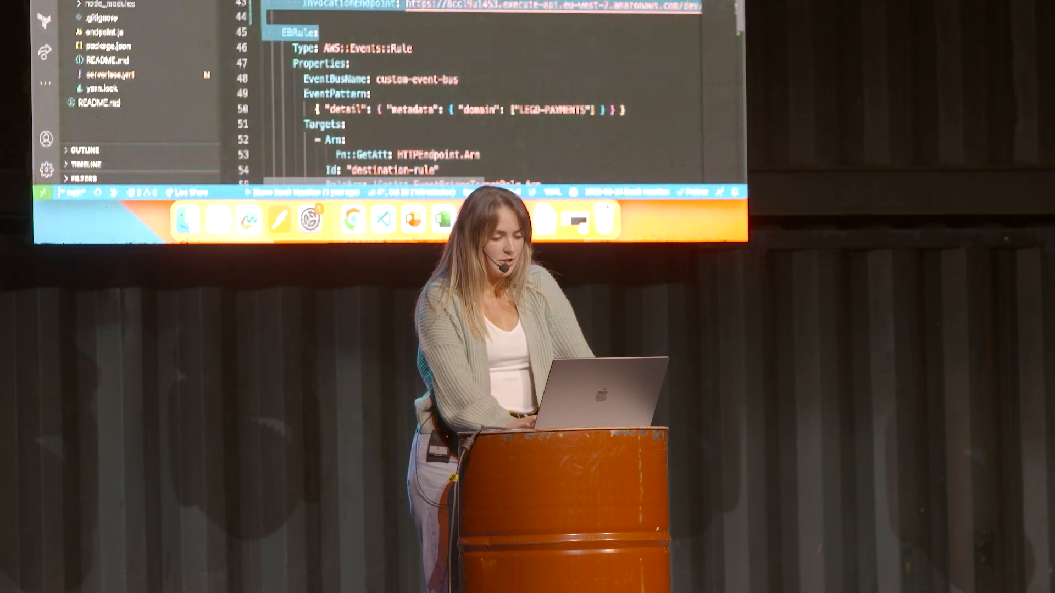
{"action": "scroll", "scroll_direction": "down", "scroll_amount": 3}
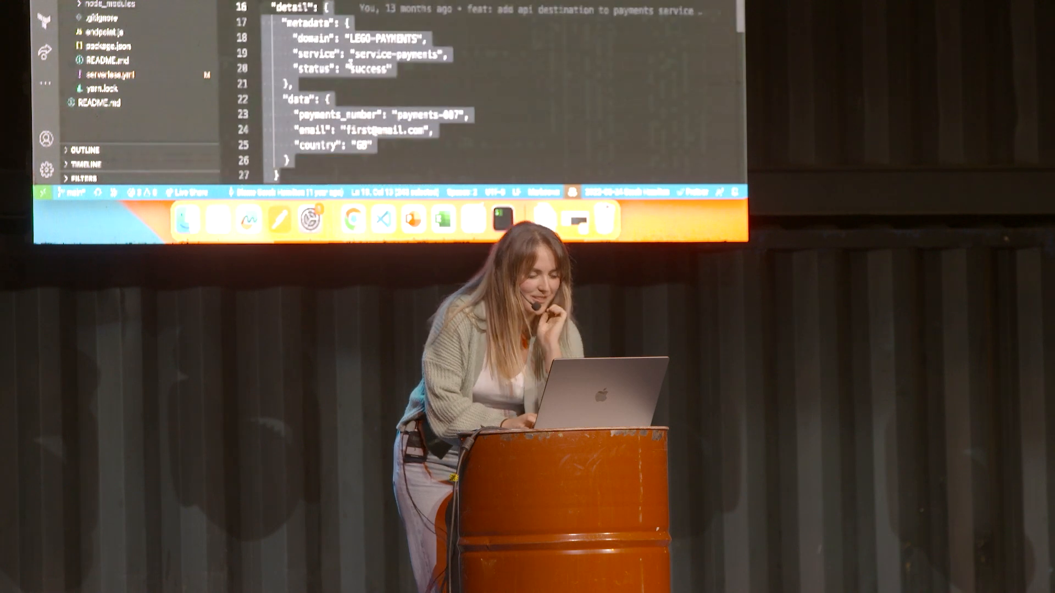
Scroll the README down to the end of the LEGO-PAYMENTS sample event with payments_number, email and country.
{"action": "scroll", "scroll_direction": "down", "scroll_amount": 3}
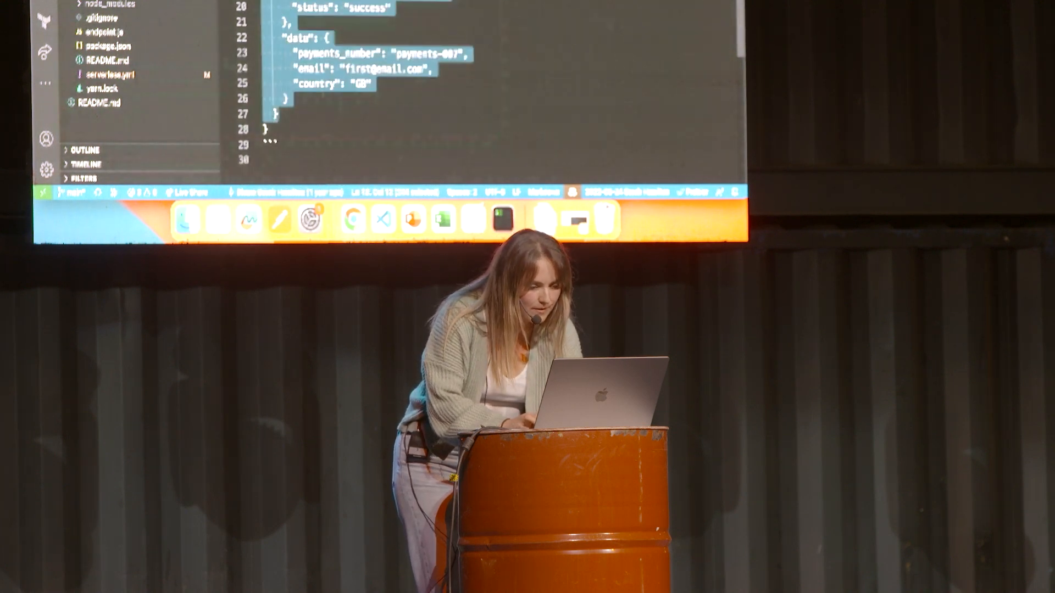